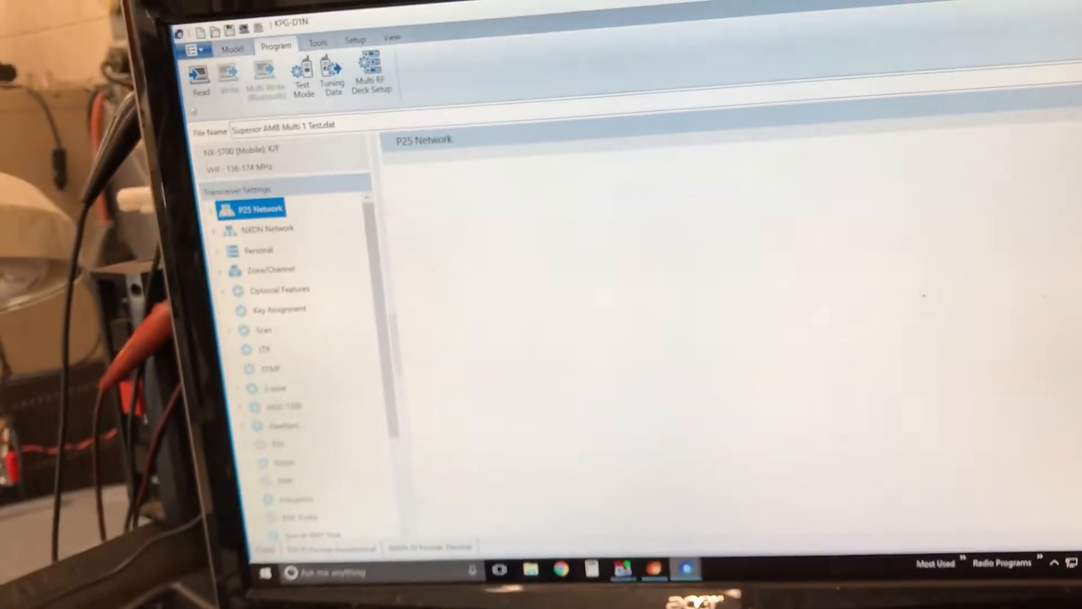
Step: Switch to the Model section for the loaded Multi 1 test file
left_click(233, 47)
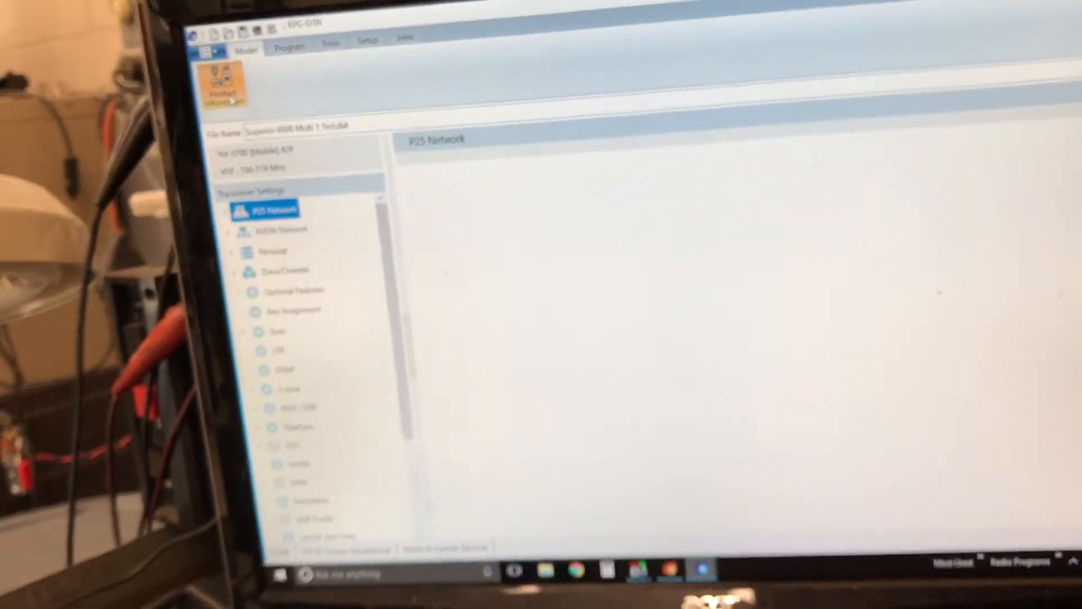
Step: Enable Multi RF Deck (KWD-5004MR) in Product Information for the first deck file and confirm
left_click(222, 81)
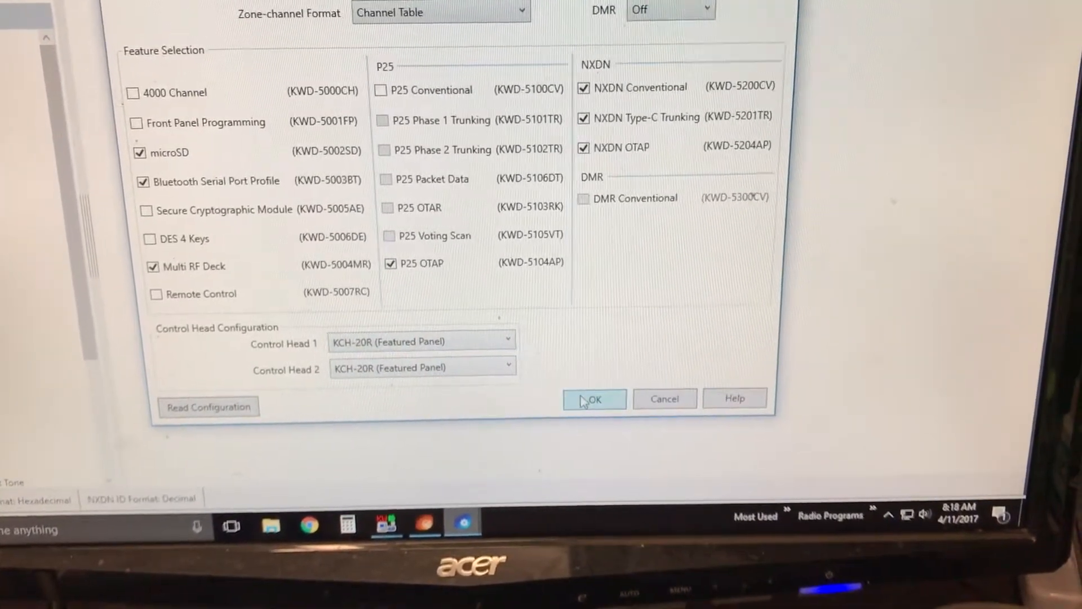
left_click(594, 399)
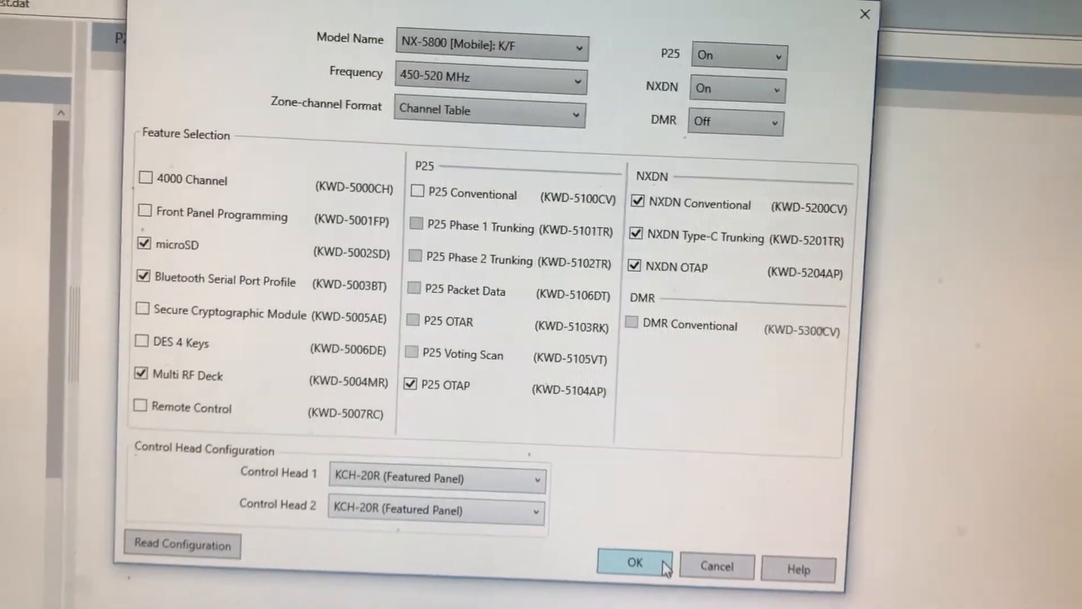
left_click(633, 564)
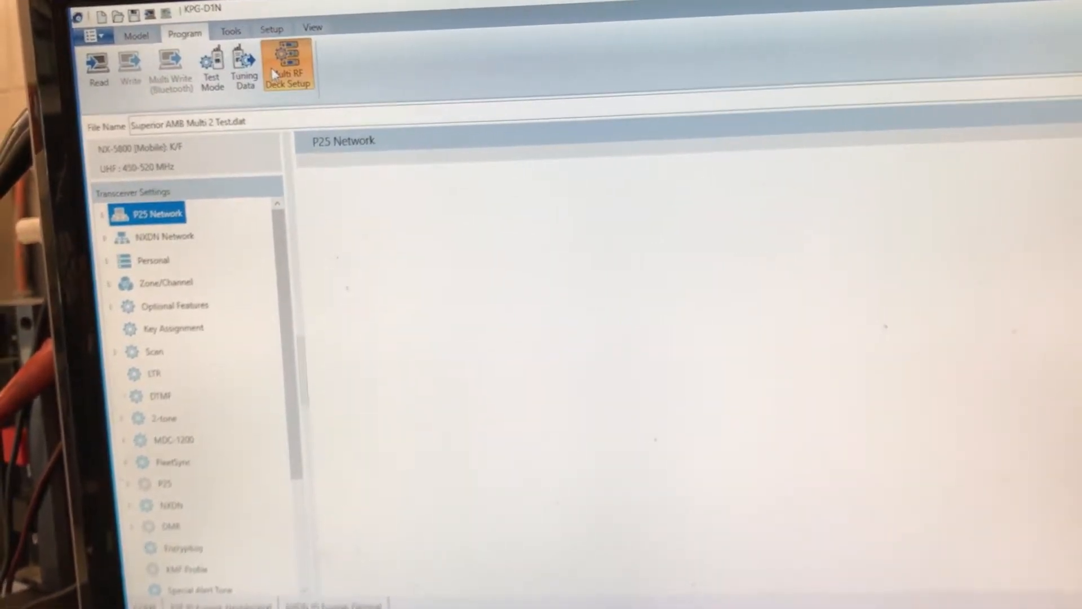
Step: Start choosing RF Deck Data A in Multi RF Deck Setup, browsing the NX-5000 folder's DAT files
left_click(287, 65)
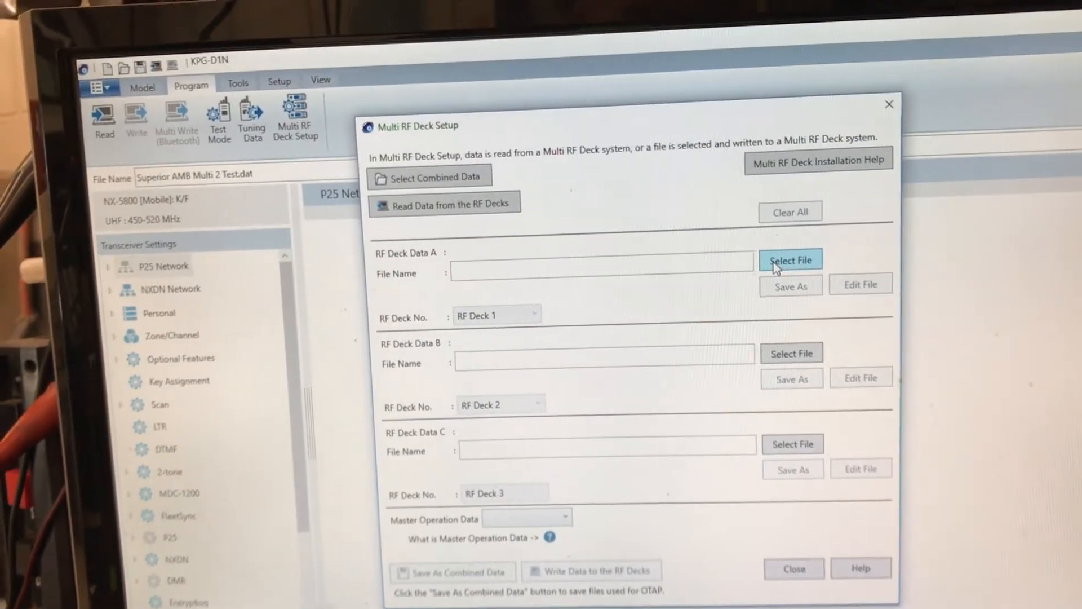
left_click(790, 259)
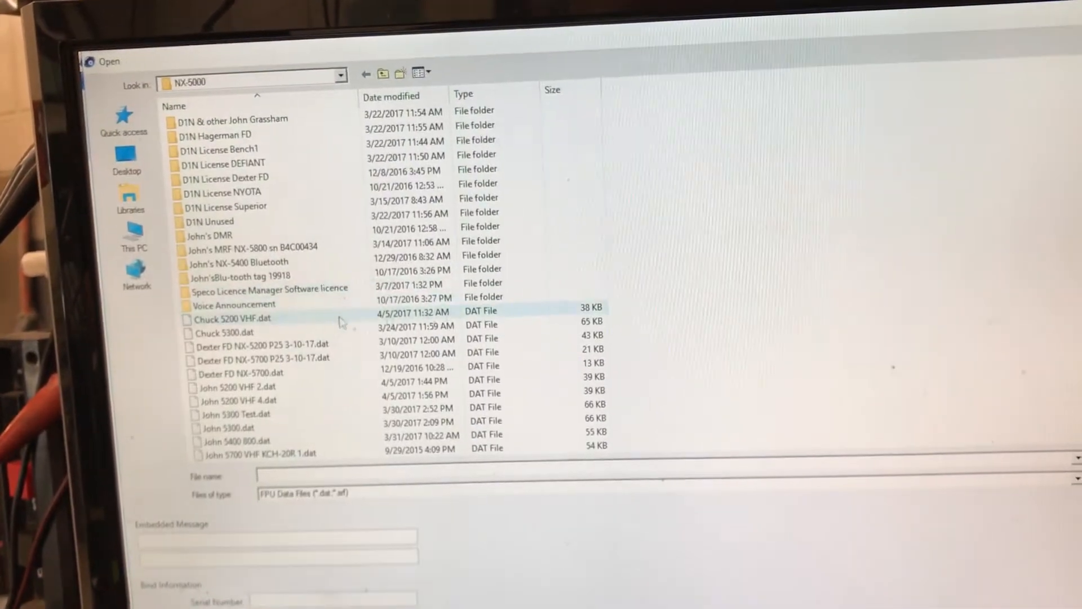
scroll("down", 3)
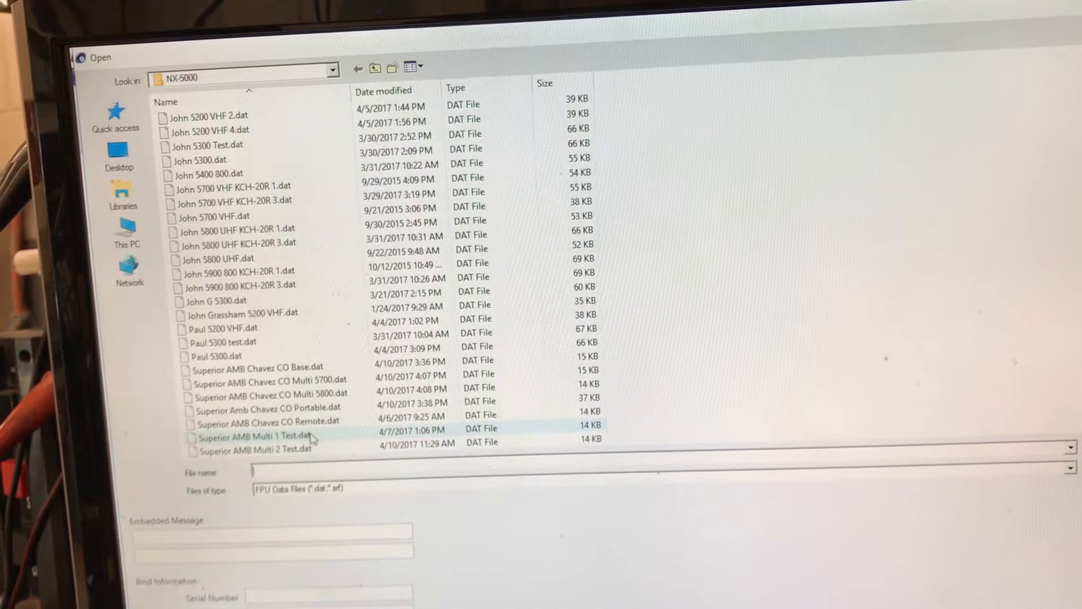